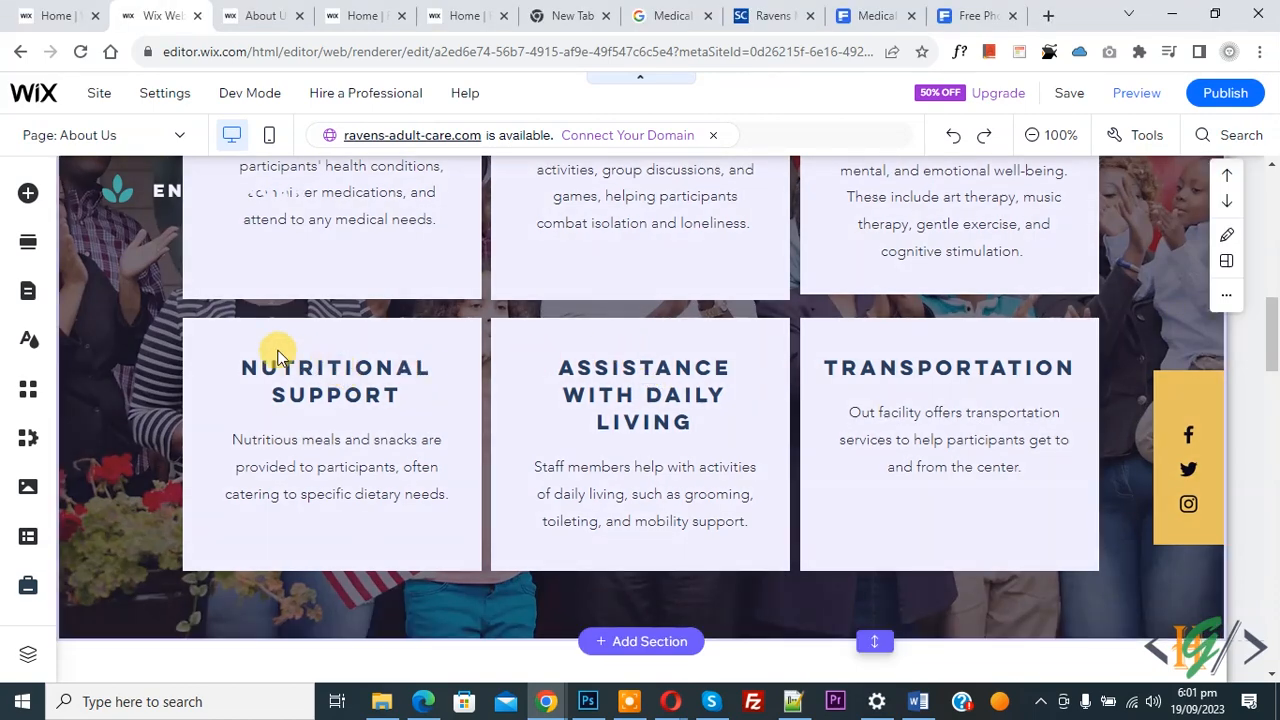
mouse_move(630, 383)
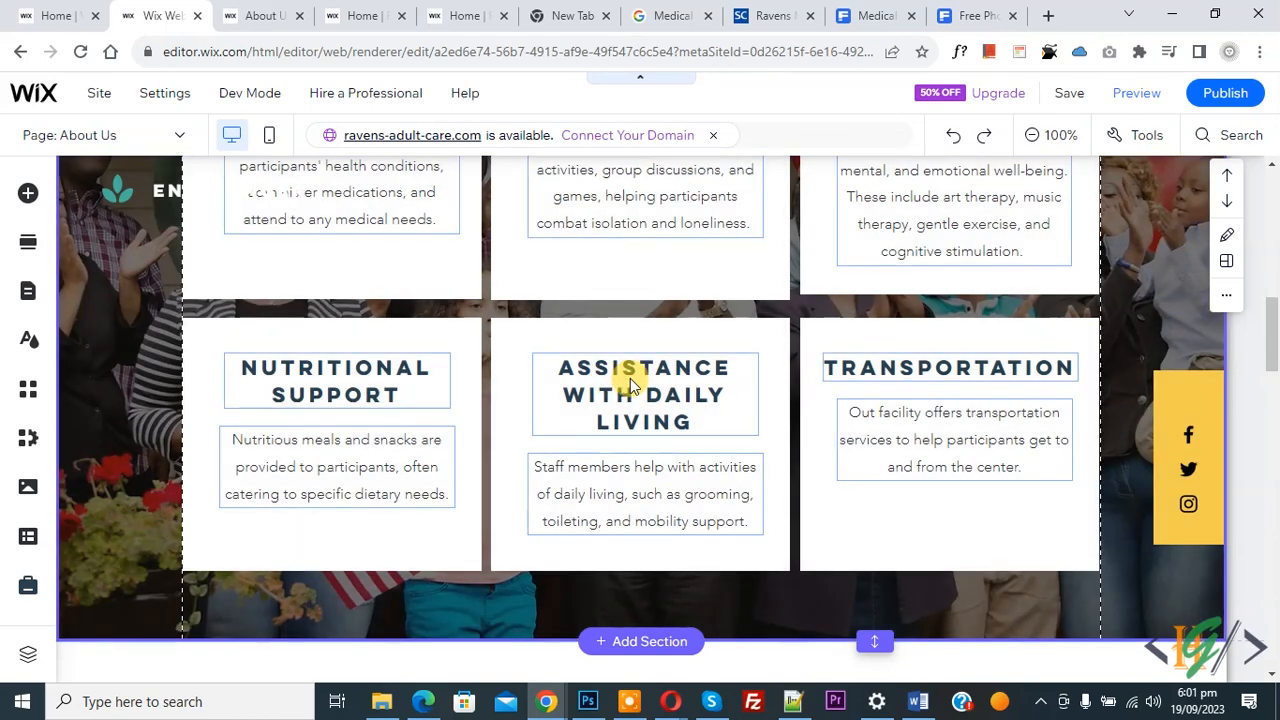
Copy the Assistance With Daily Living heading and paste it into the Nutritional Support box
right_click(631, 382)
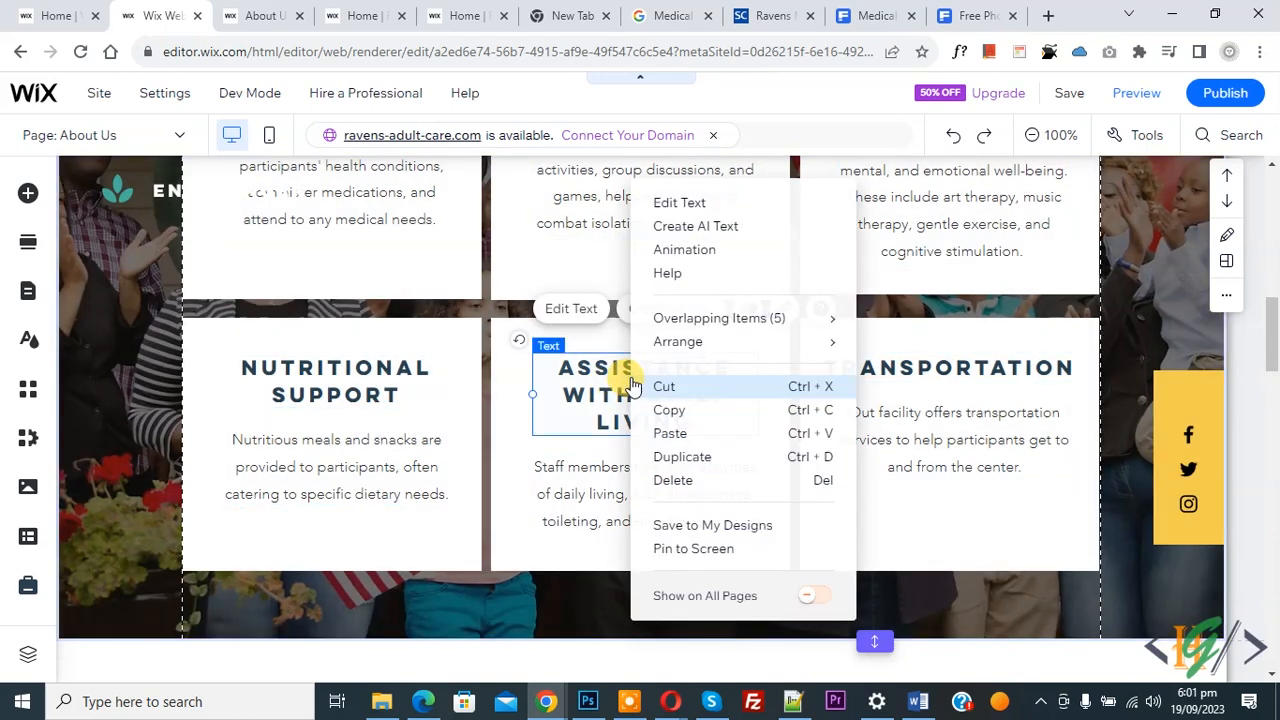
mouse_move(679, 410)
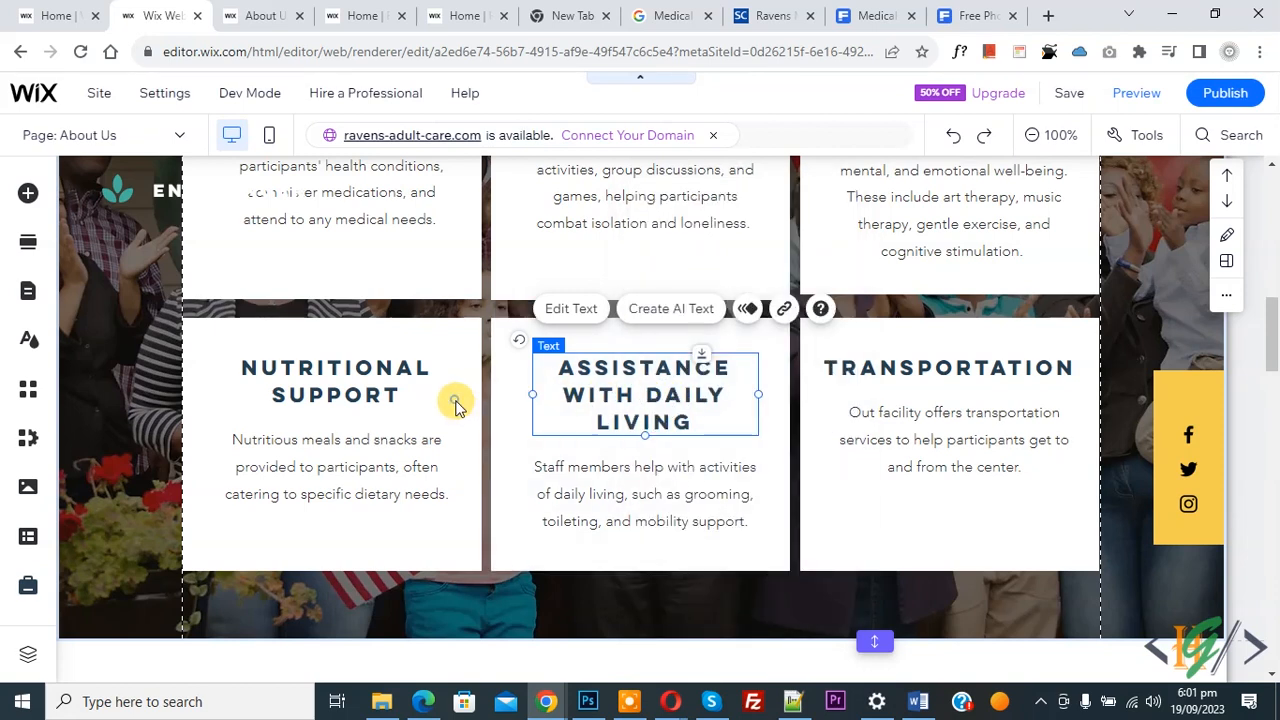
right_click(456, 402)
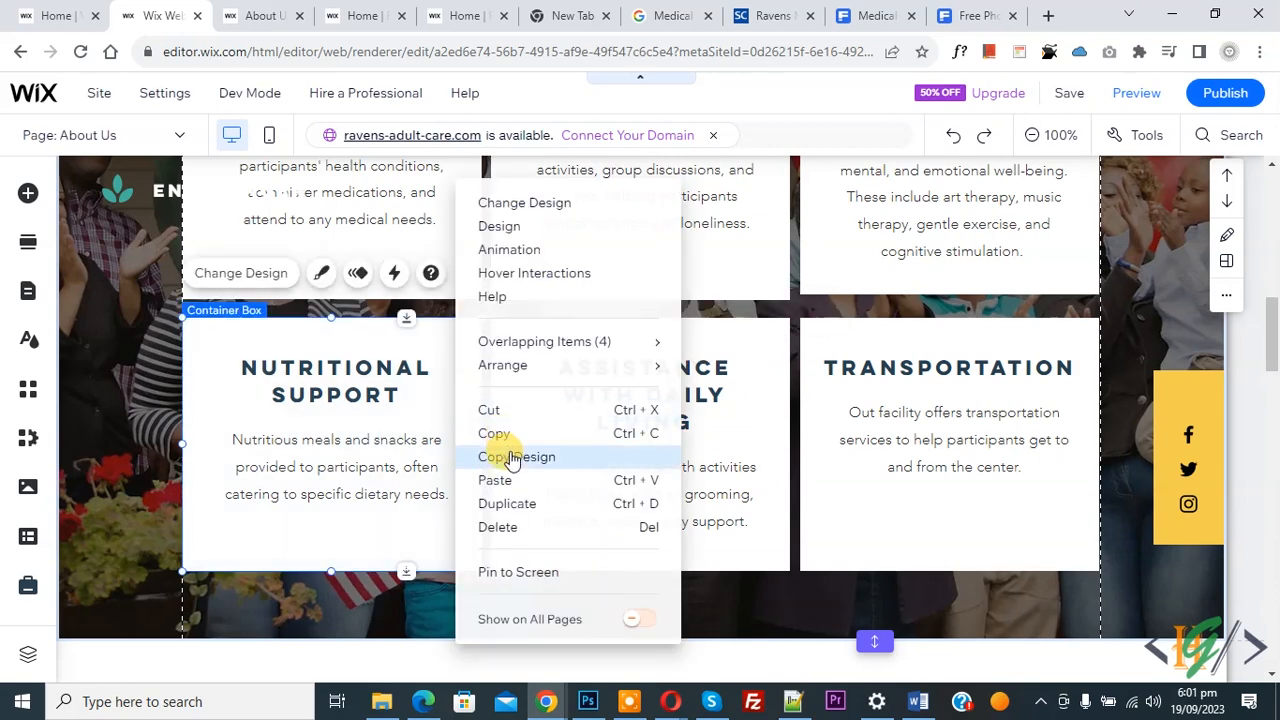
mouse_move(506, 480)
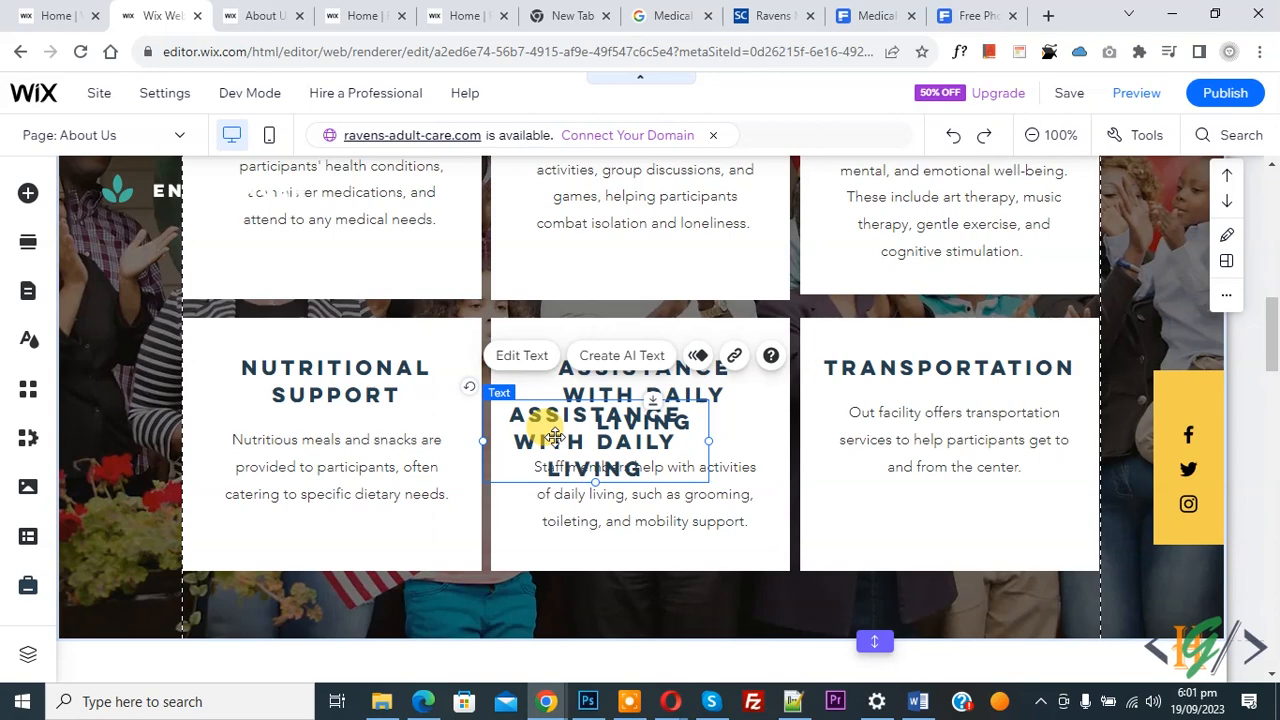
mouse_move(486, 432)
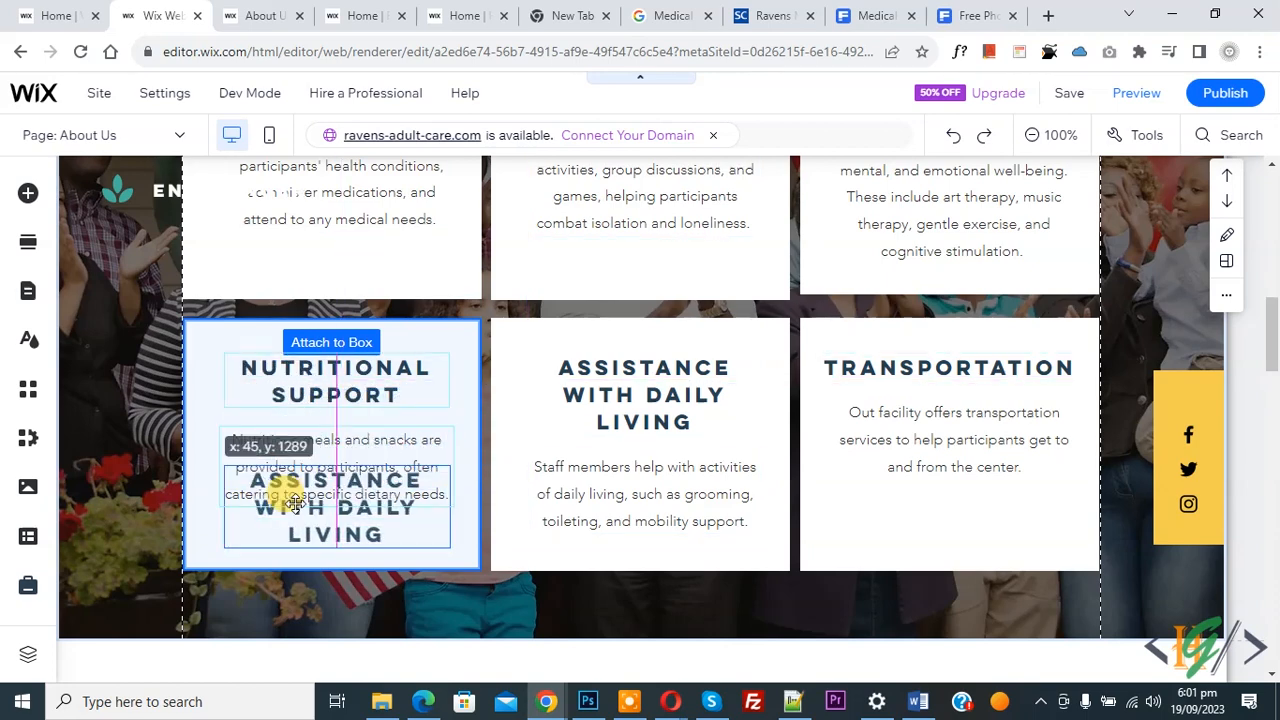
click(336, 507)
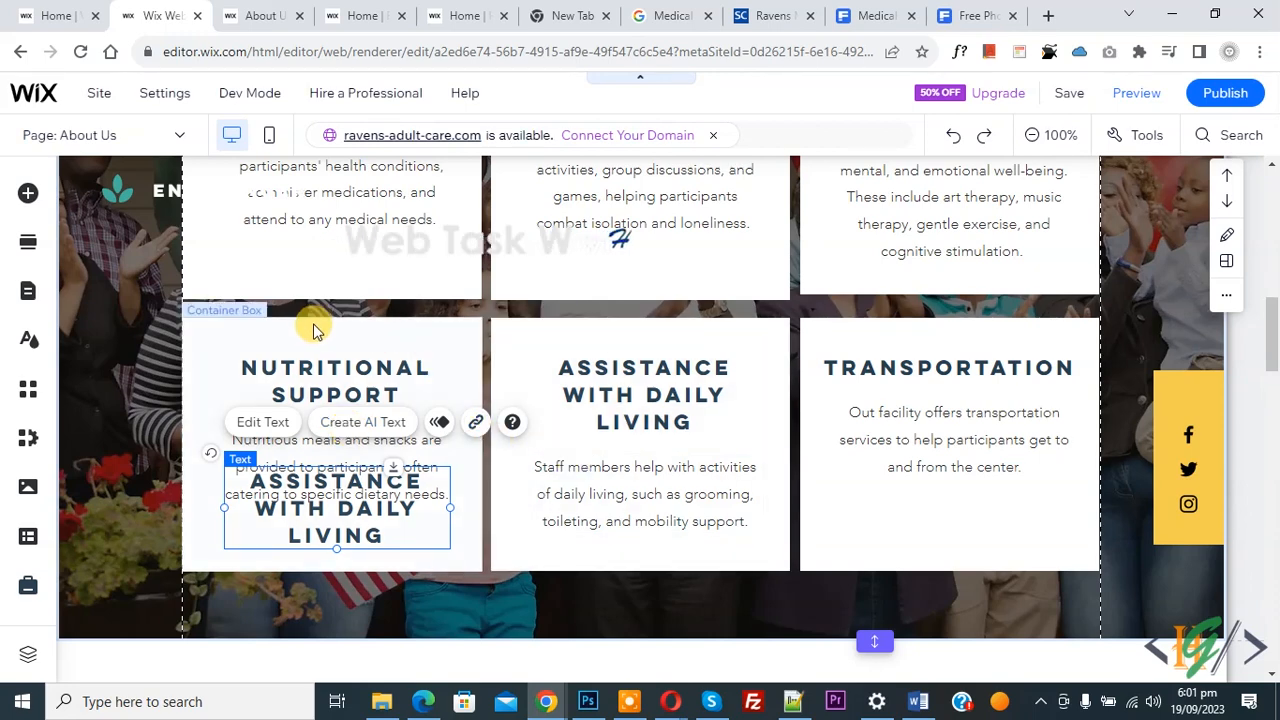
mouse_move(131, 277)
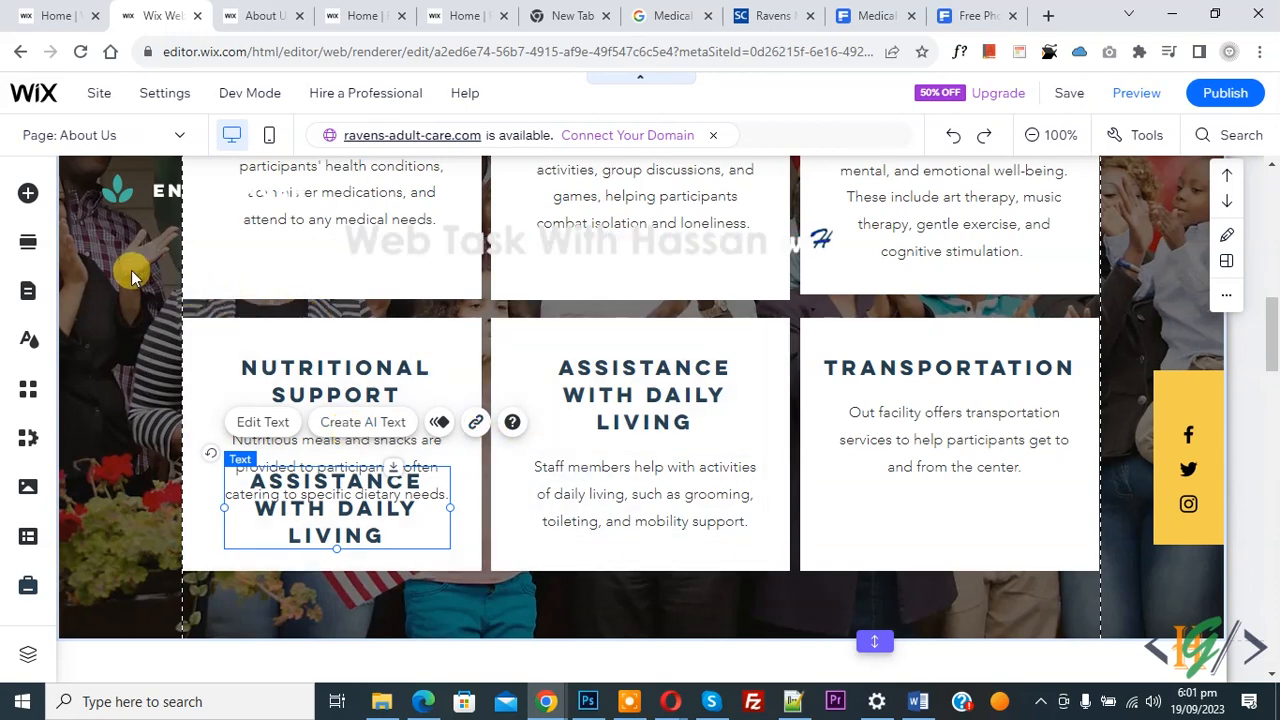
right_click(133, 278)
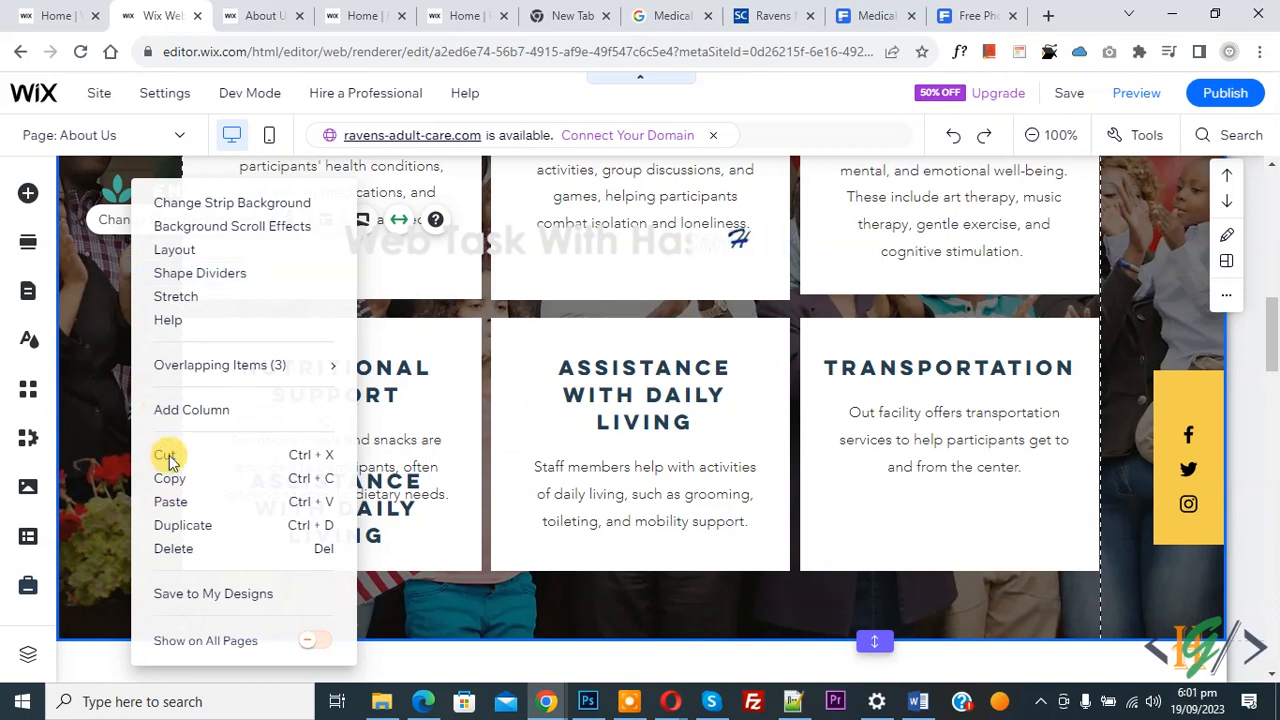
click(168, 454)
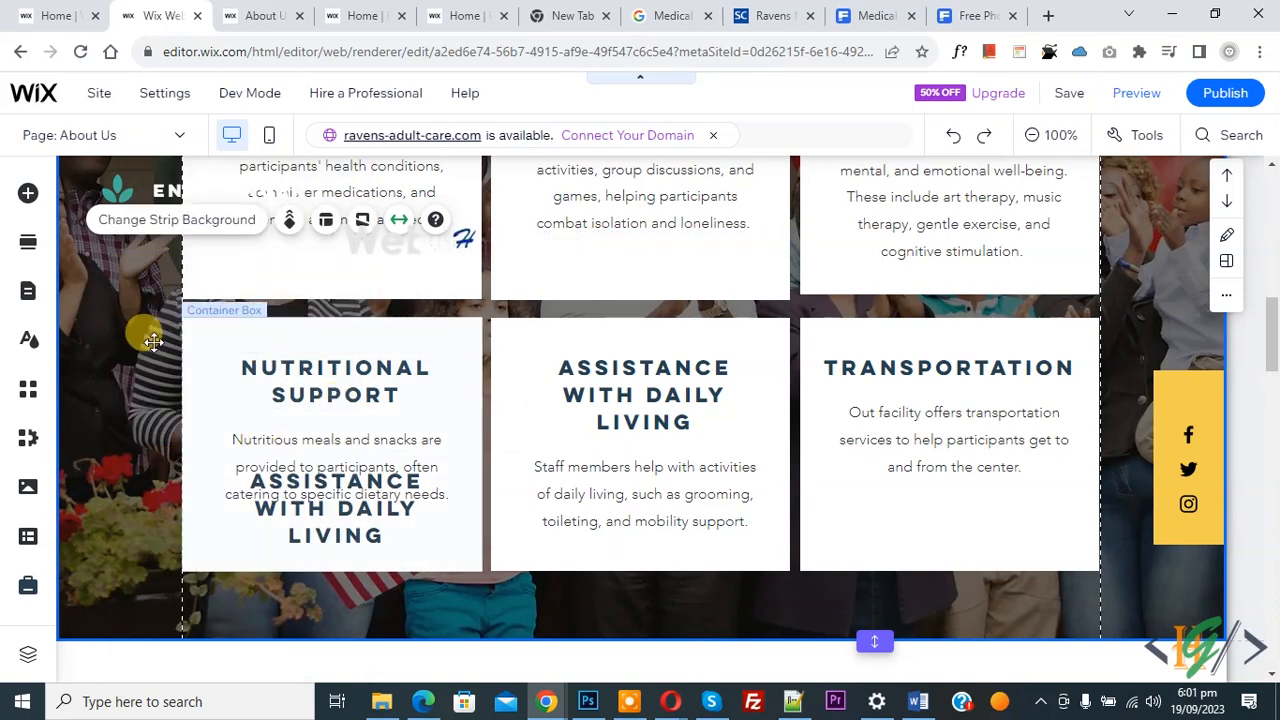
right_click(152, 341)
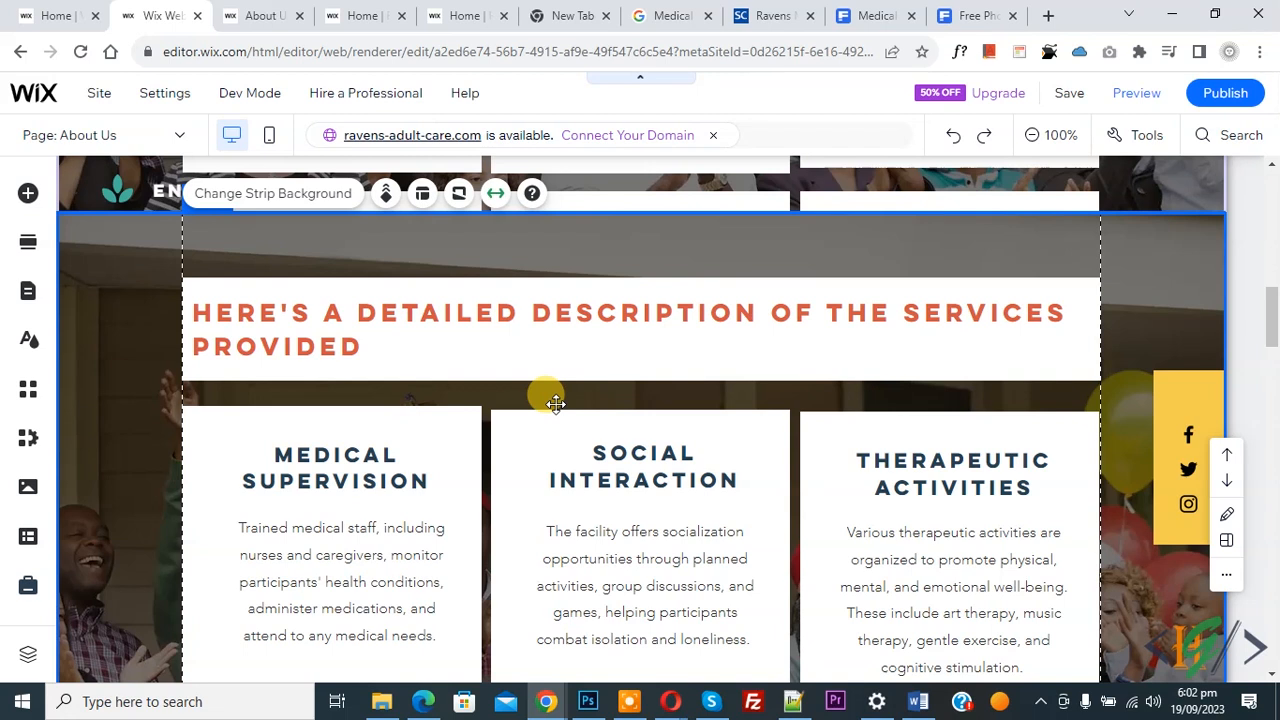
mouse_move(705, 433)
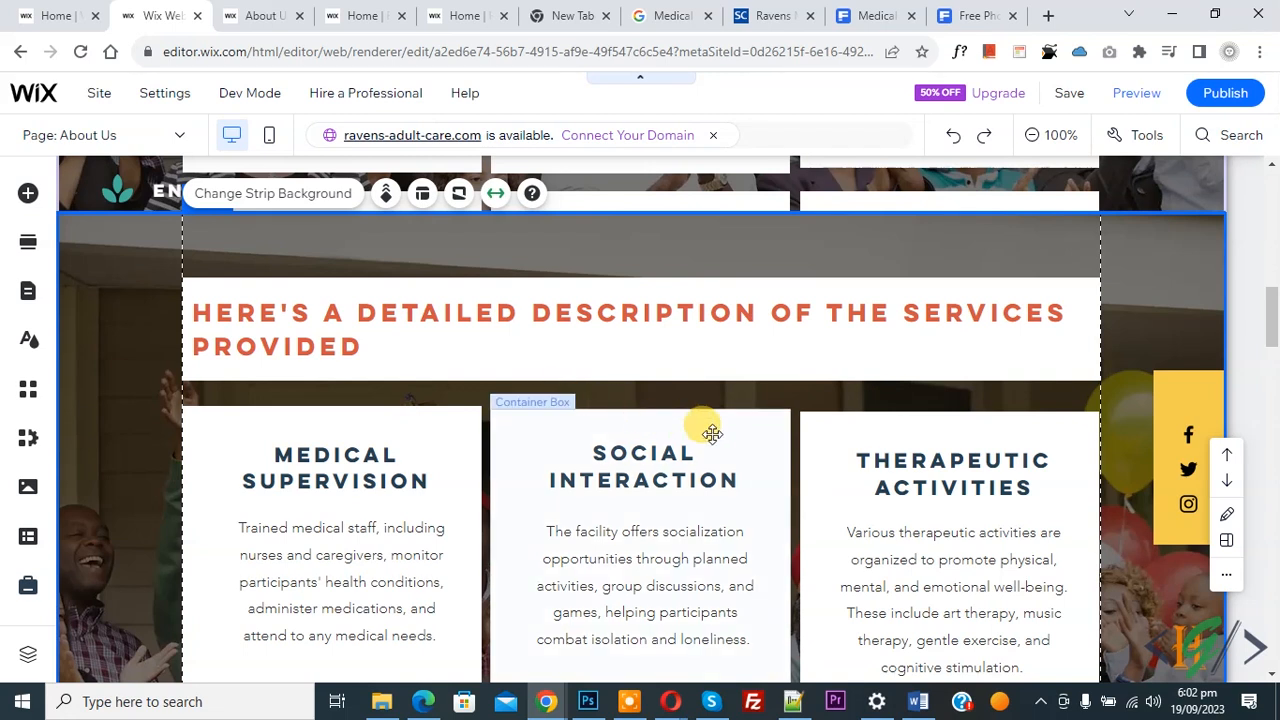
Select the Social Interaction heading in the newly duplicated services section
click(644, 468)
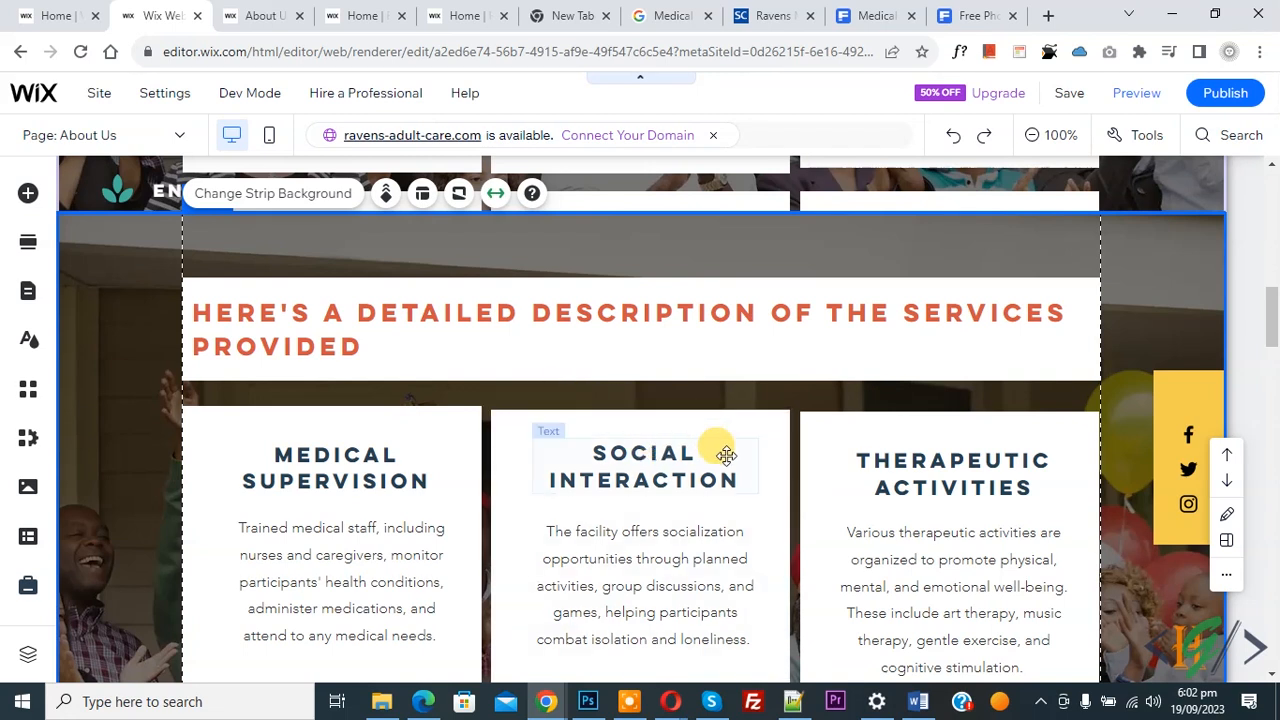